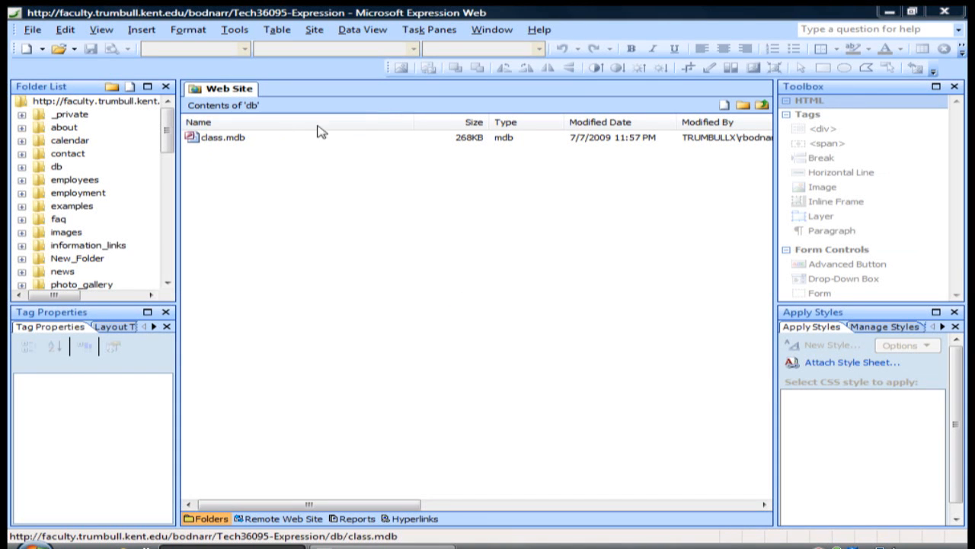
mouse_move(305, 219)
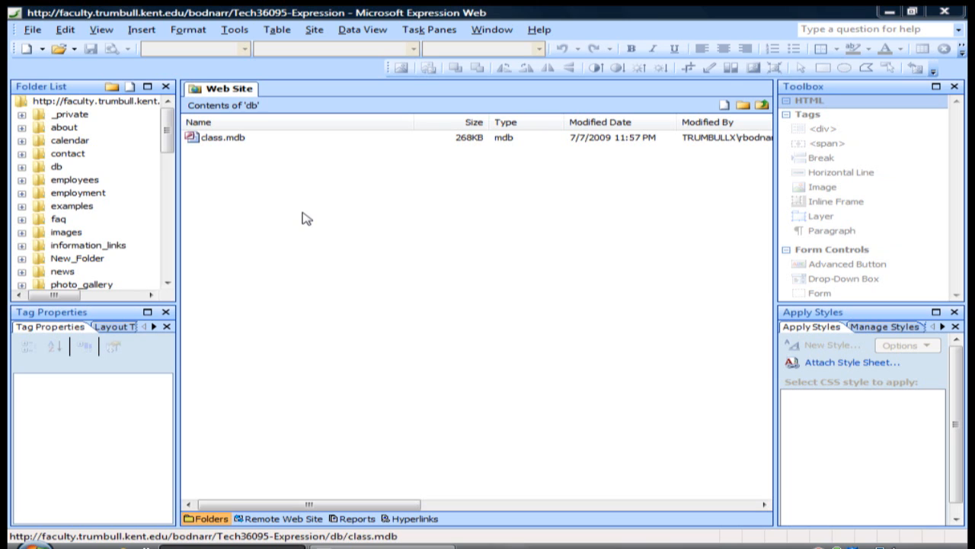
mouse_move(239, 154)
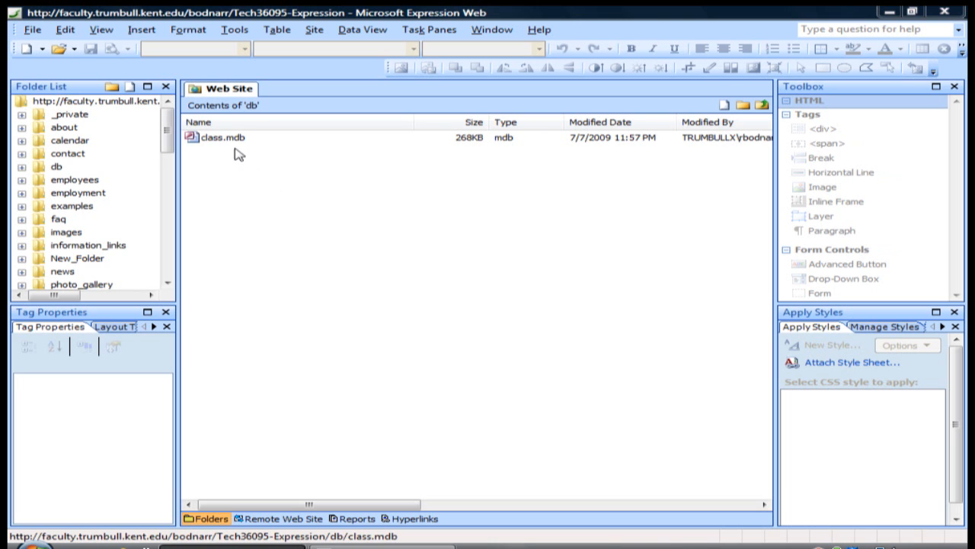
mouse_move(223, 142)
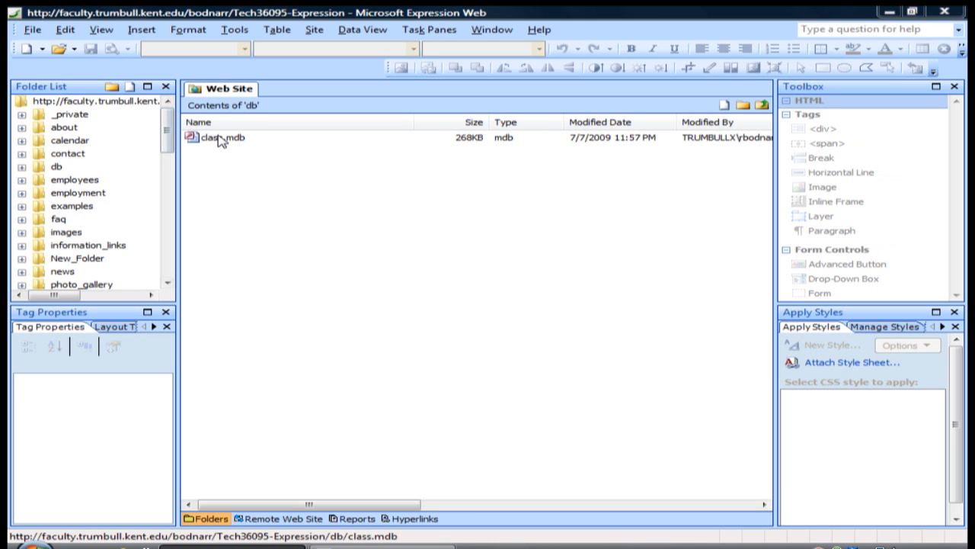
- Create a new blank ASPX page after selecting the class.mdb database file
click(222, 137)
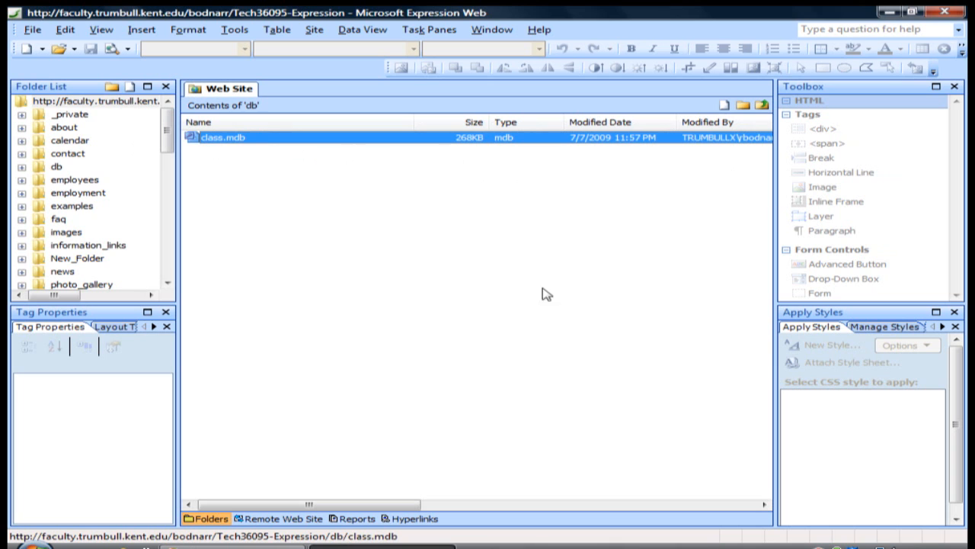
mouse_move(277, 144)
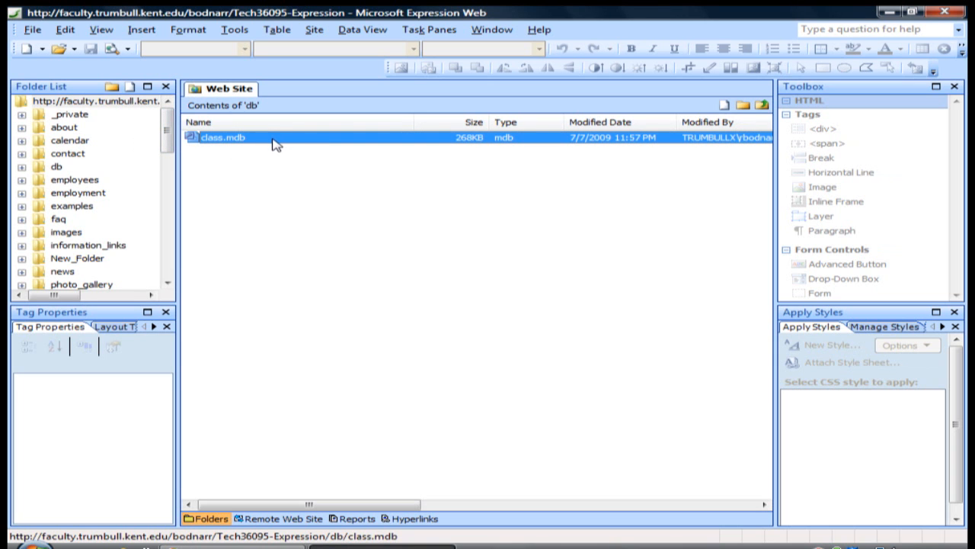
mouse_move(303, 157)
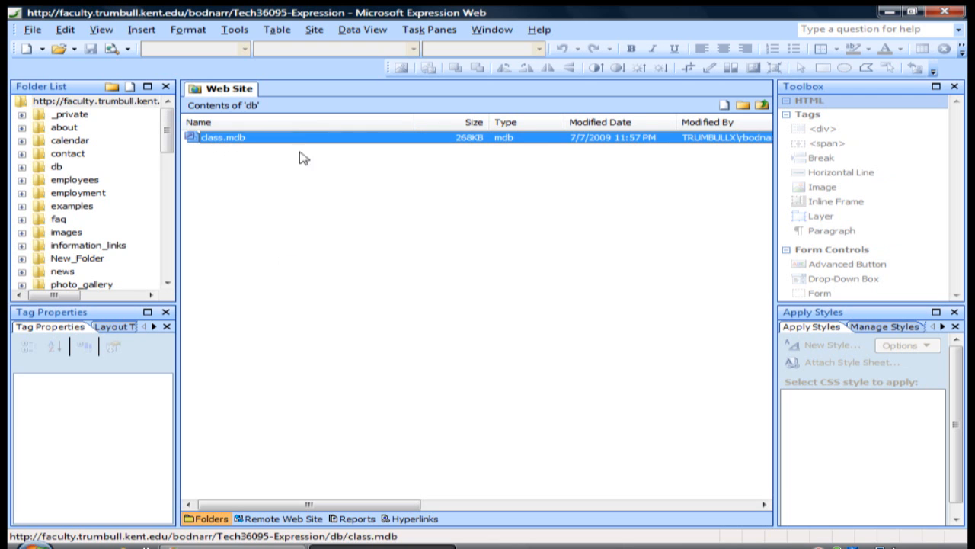
mouse_move(384, 192)
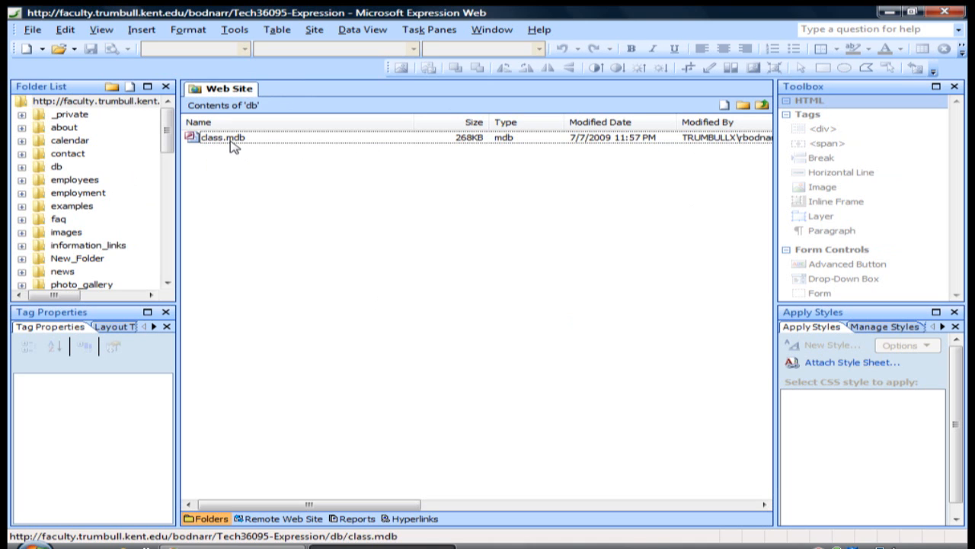
mouse_move(291, 189)
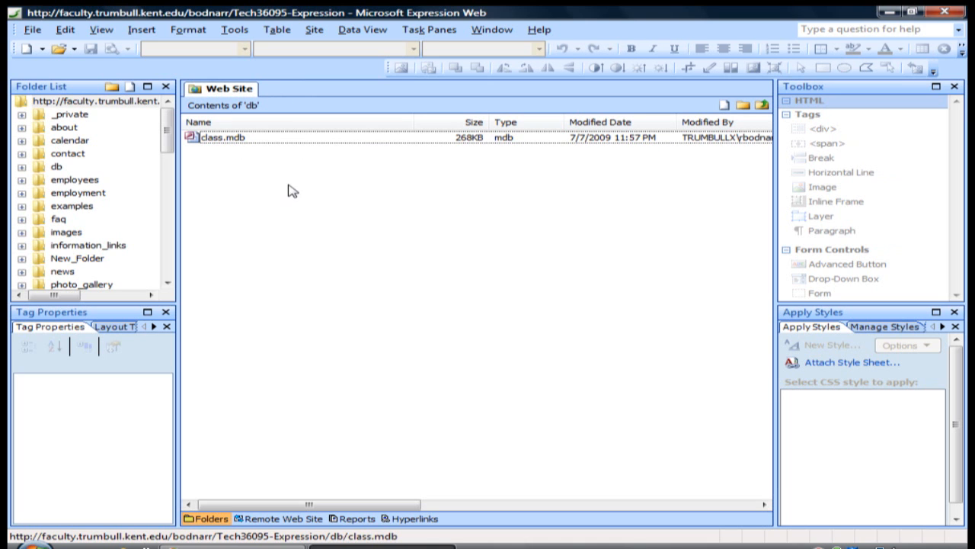
click(32, 29)
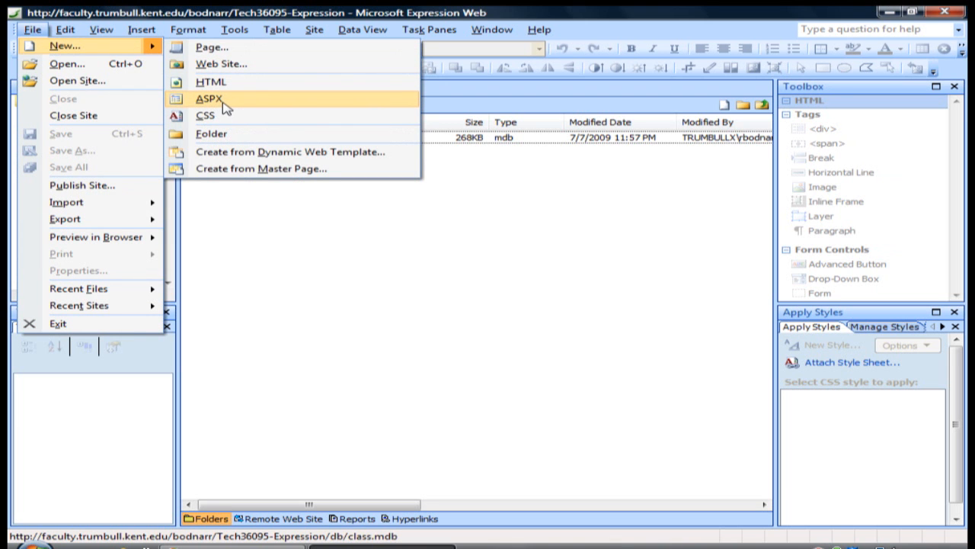
click(210, 97)
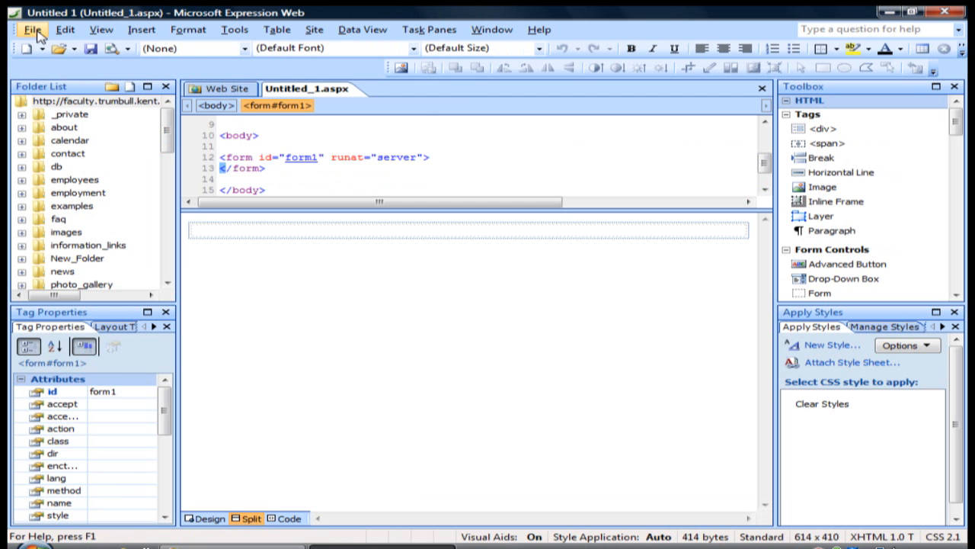
- Save the page as testdb.aspx in the db folder, replacing the existing file
click(32, 29)
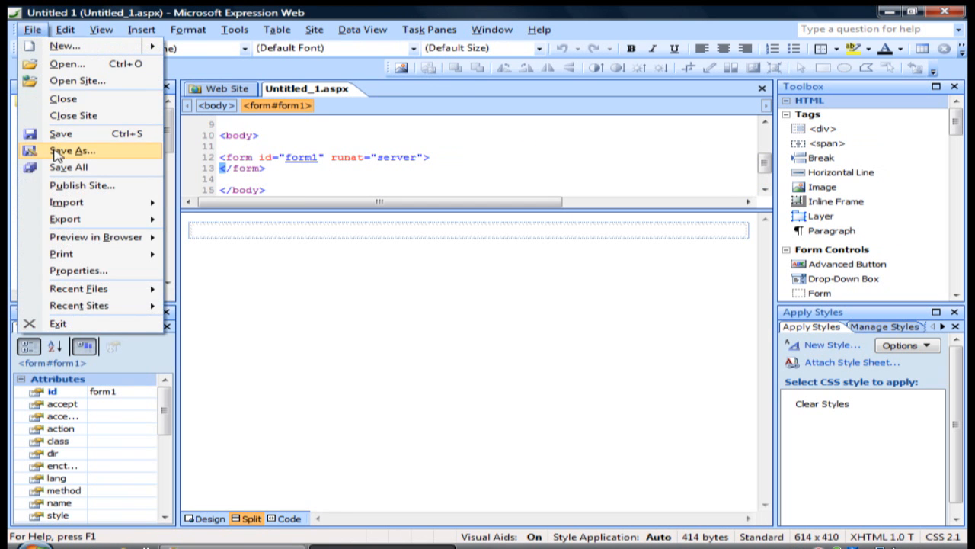
click(73, 151)
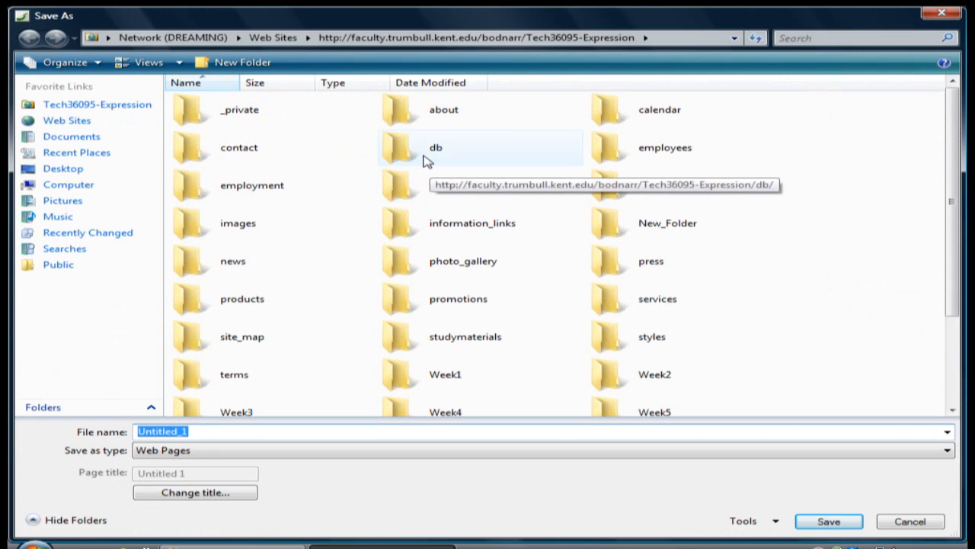
double_click(435, 146)
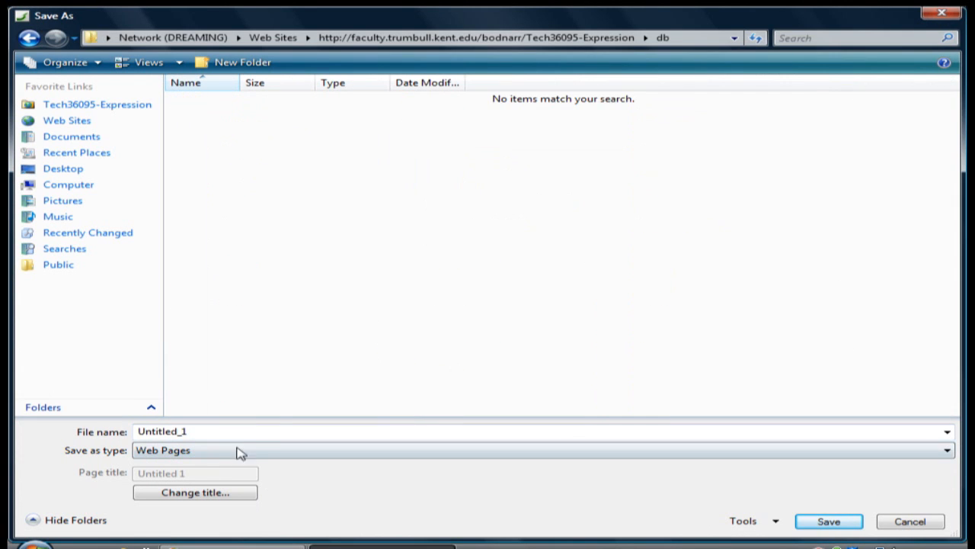
text(t)
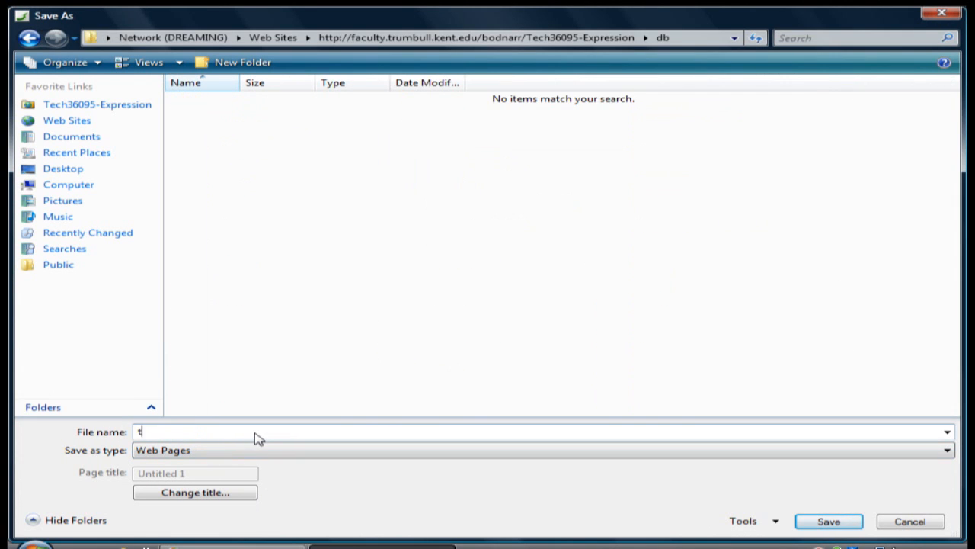
text(estdb.as)
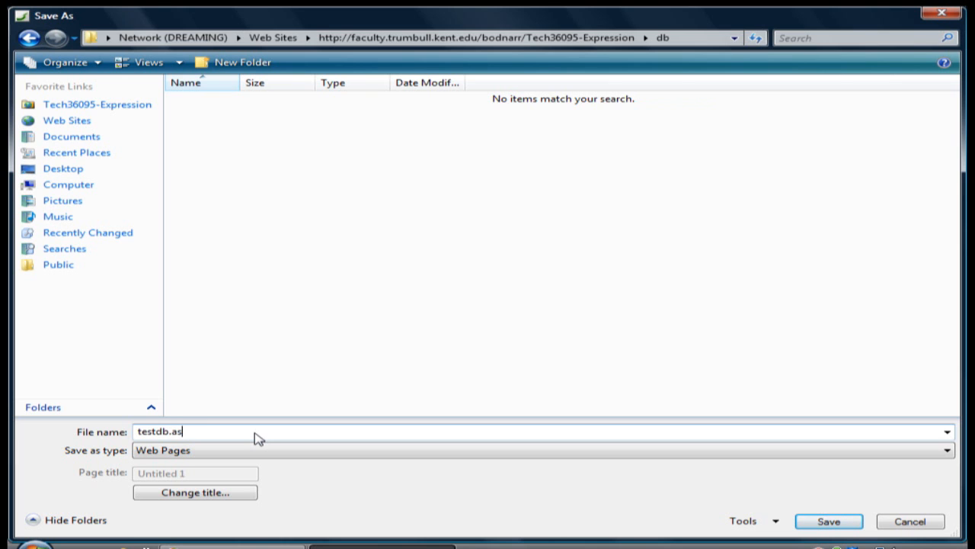
text(px)
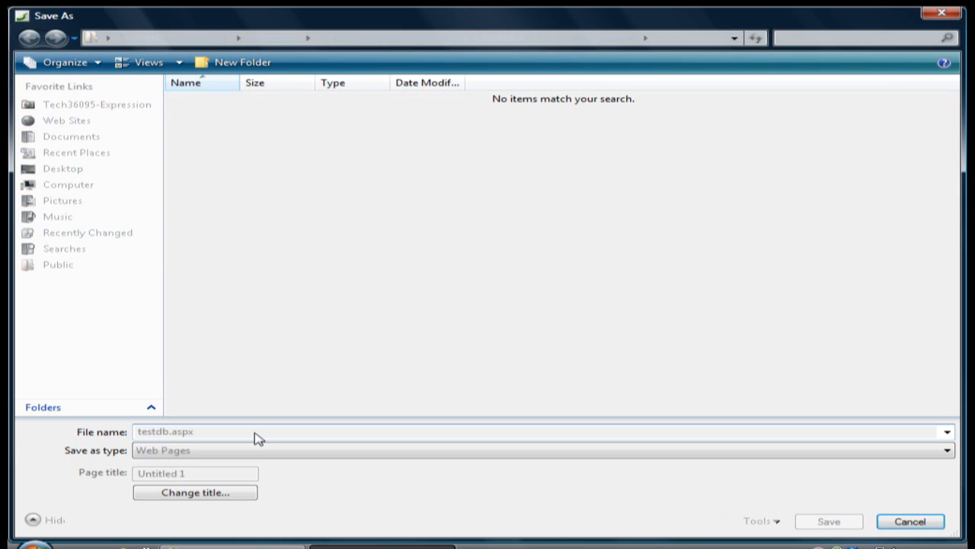
click(829, 521)
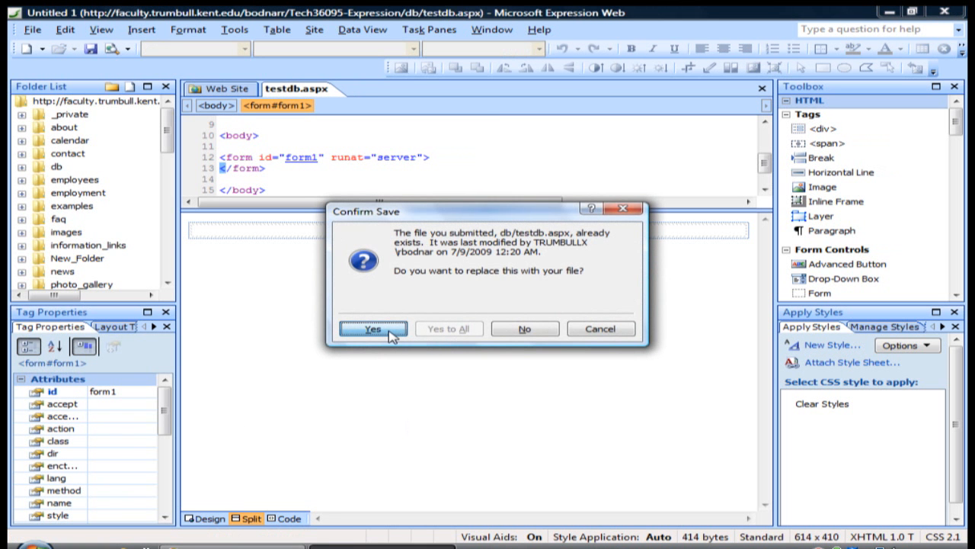
click(372, 329)
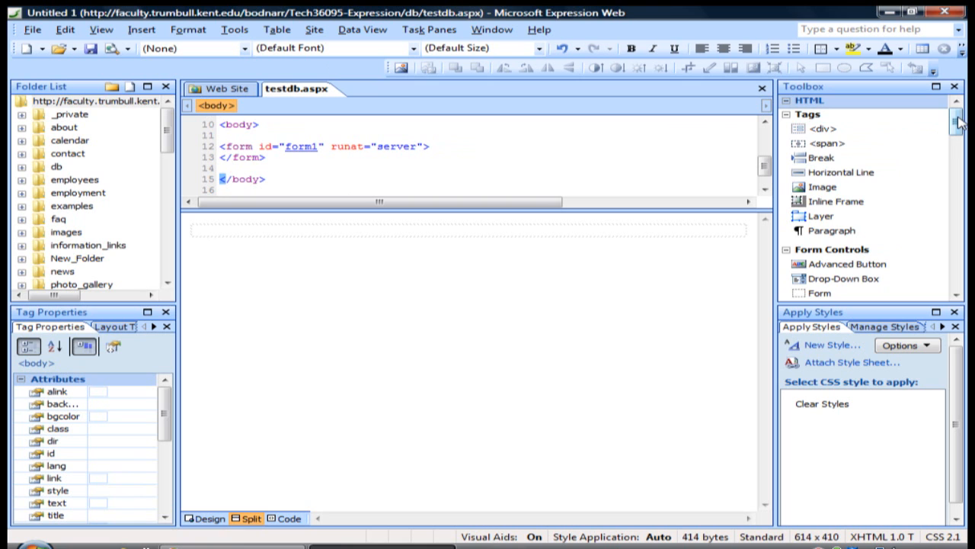
scroll(down, 3)
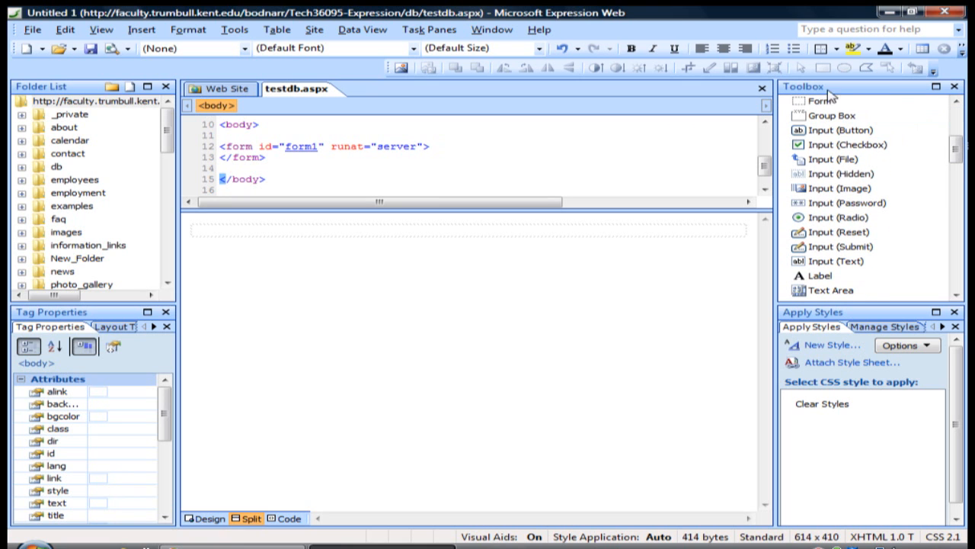
mouse_move(765, 242)
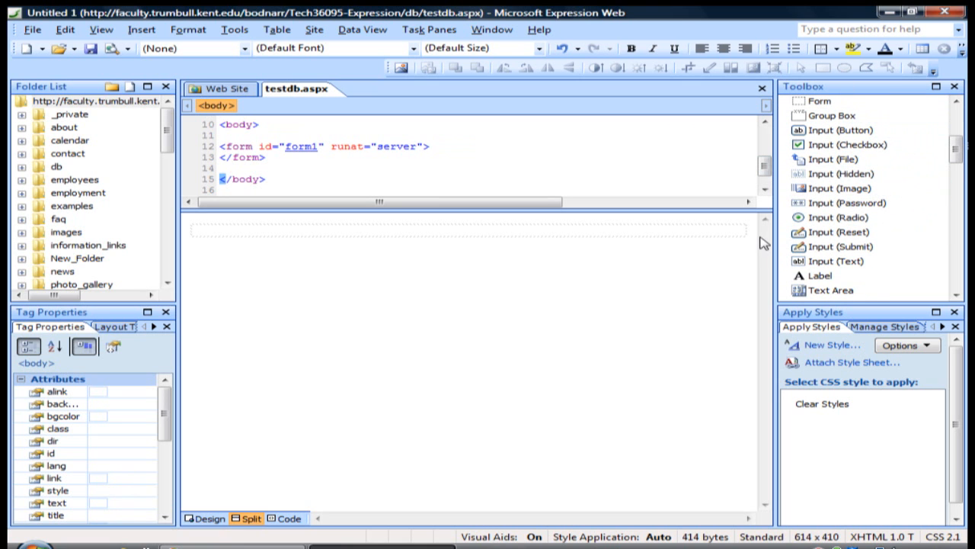
scroll(down, 3)
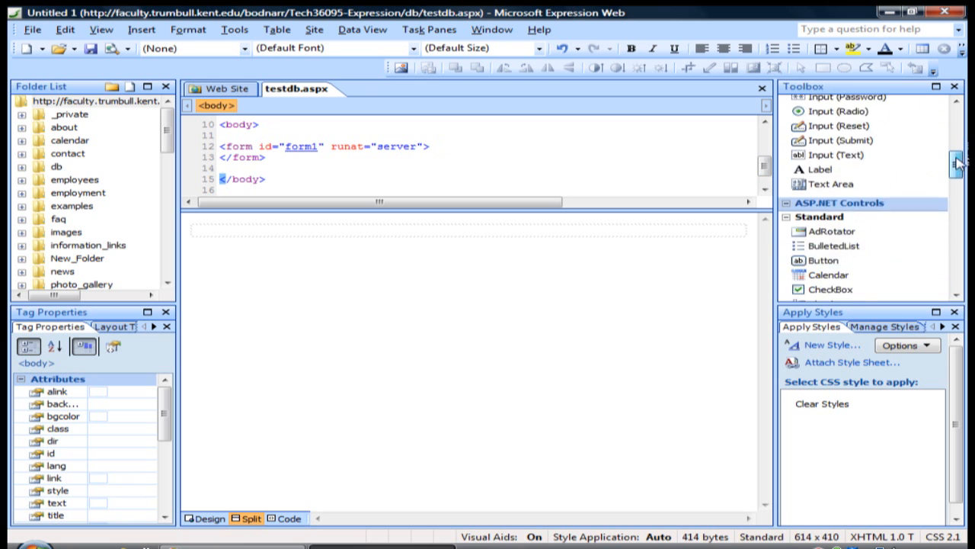
scroll(down, 3)
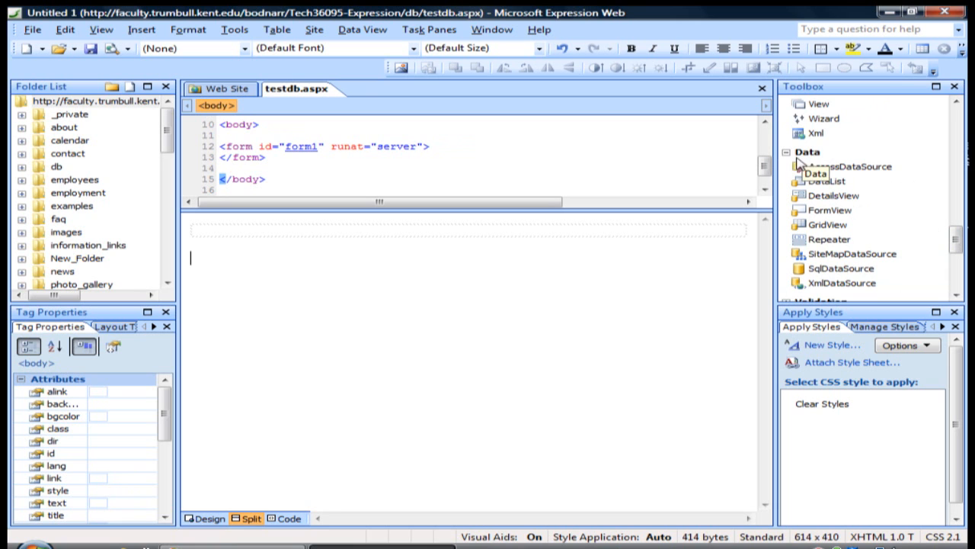
mouse_move(848, 166)
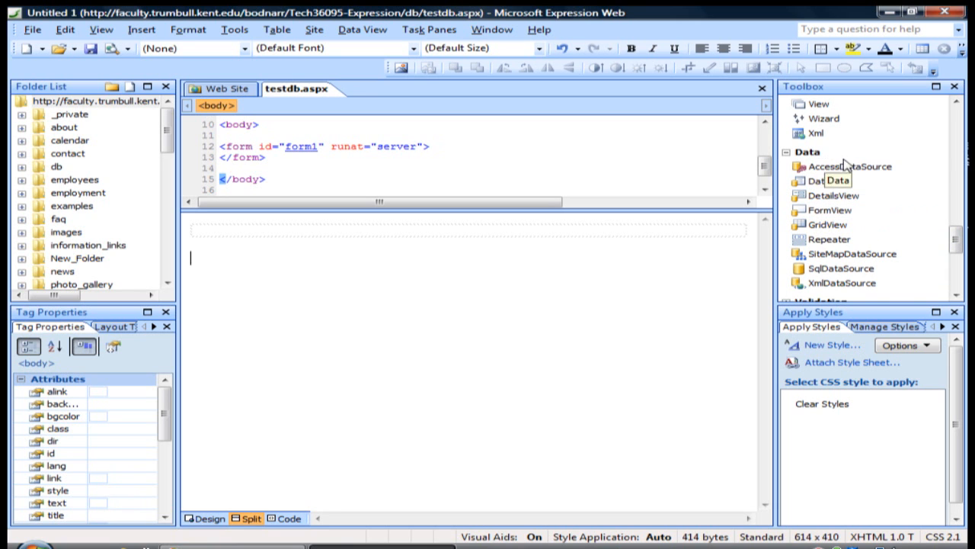
mouse_move(850, 166)
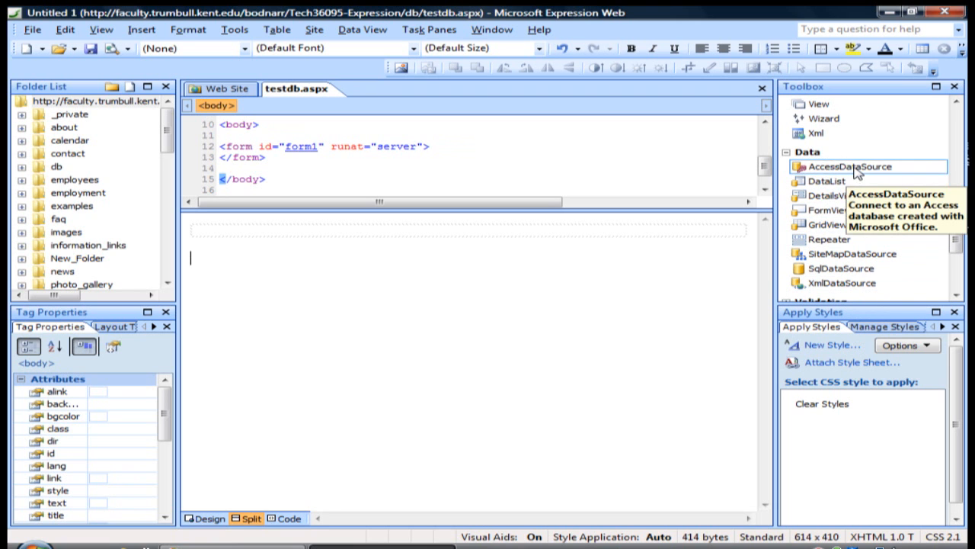
mouse_move(829, 239)
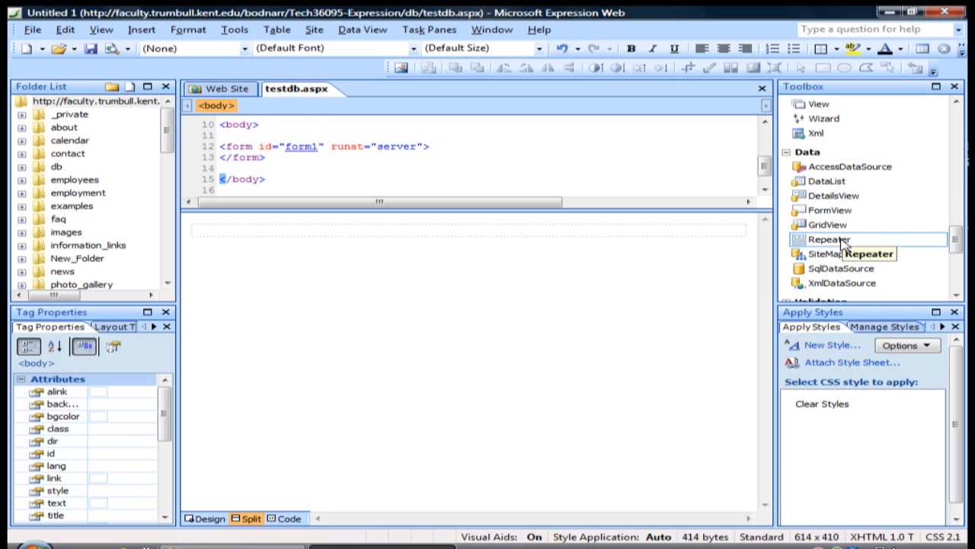
mouse_move(850, 166)
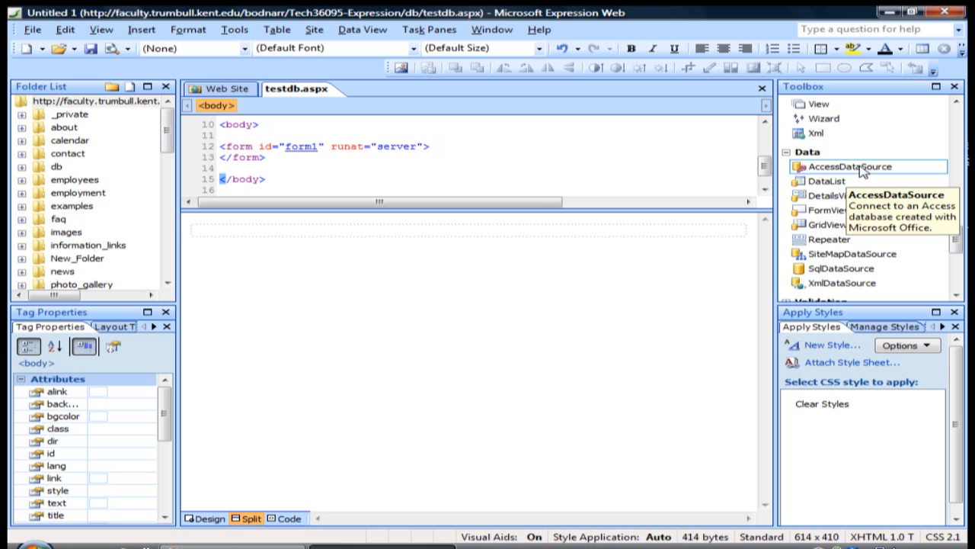
mouse_move(854, 168)
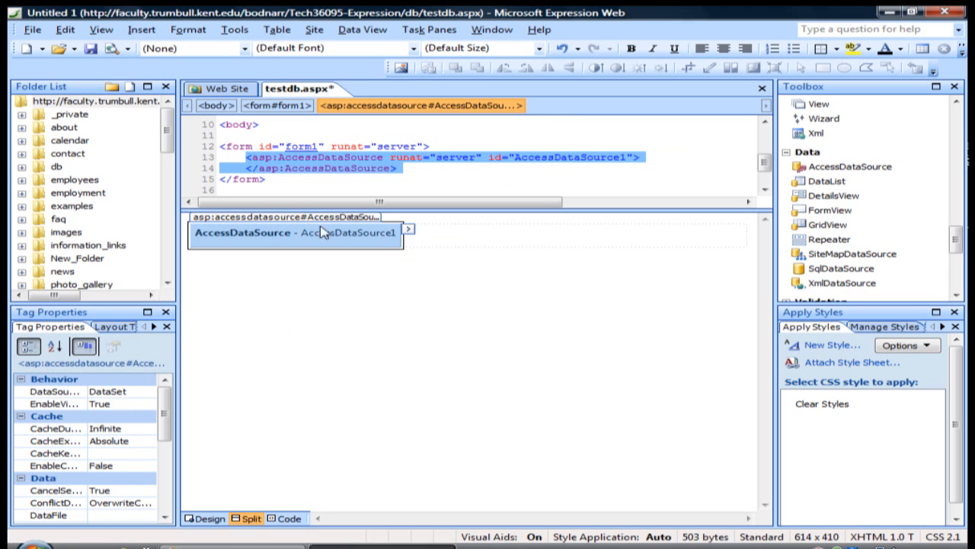
mouse_move(414, 235)
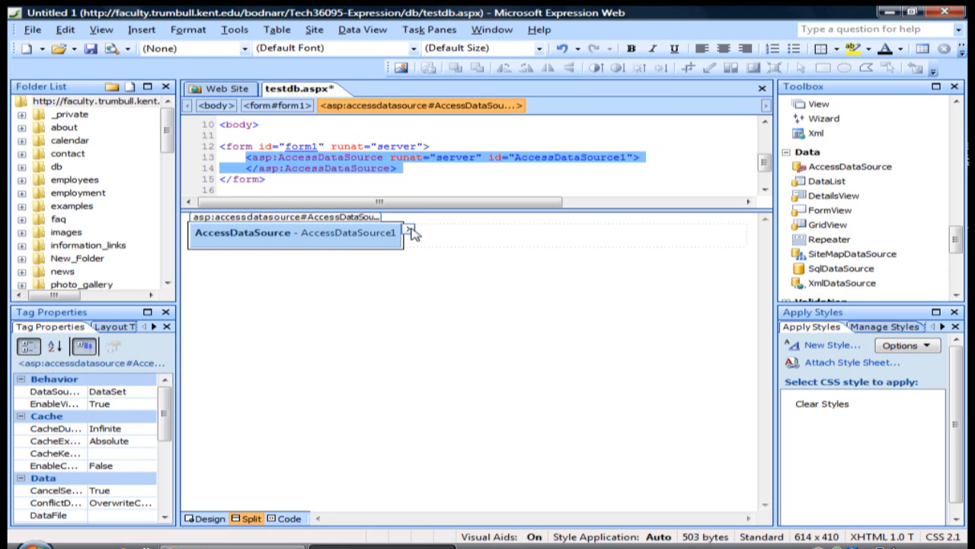
- Configure the AccessDataSource to use class.mdb from the db folder as its database
click(410, 231)
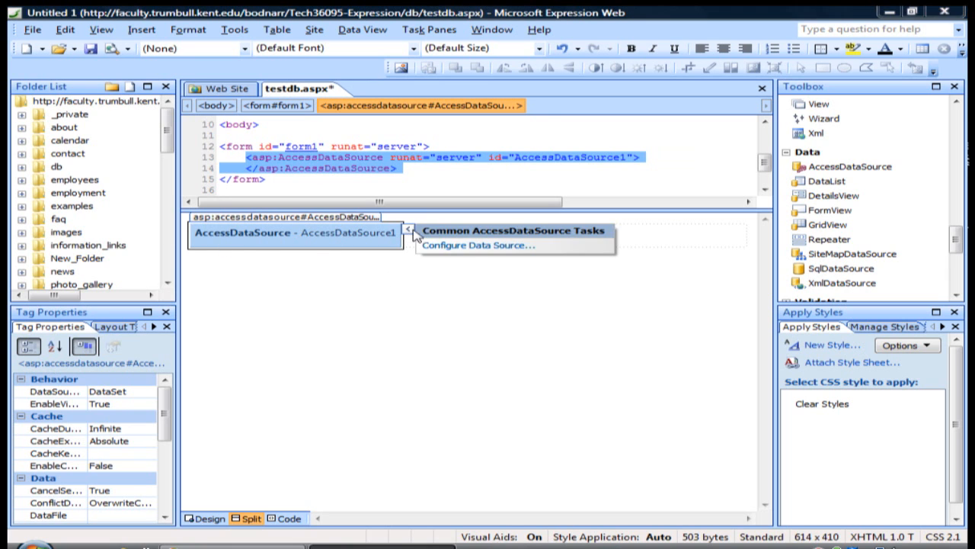
mouse_move(475, 246)
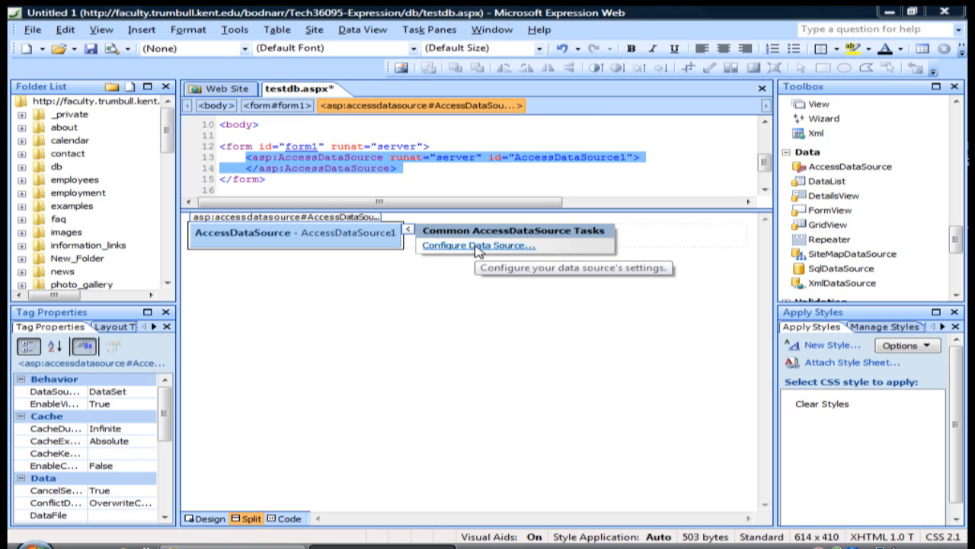
click(476, 244)
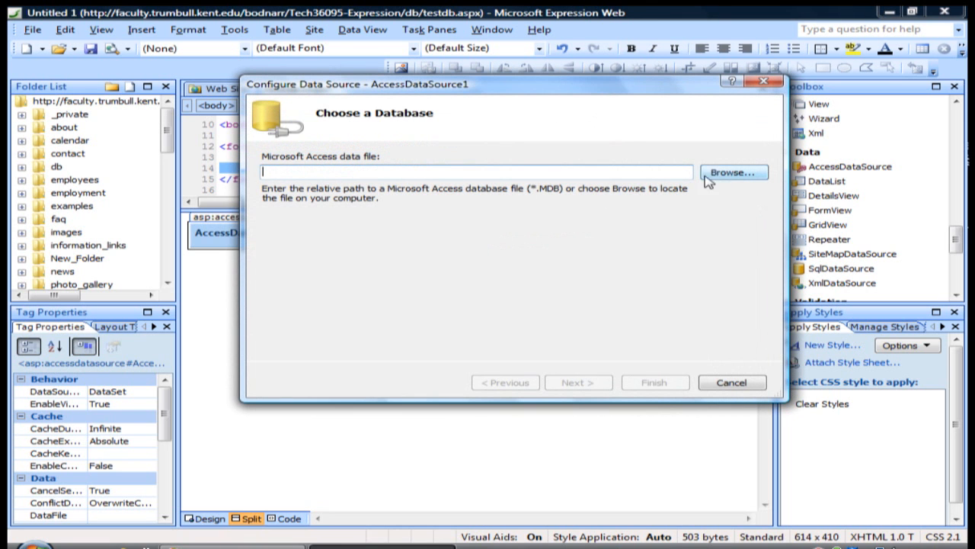
mouse_move(719, 177)
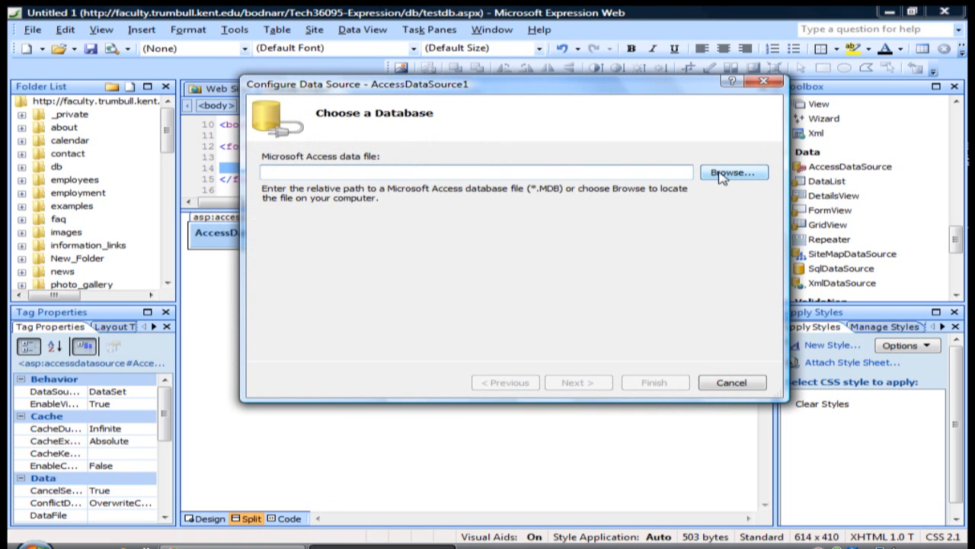
mouse_move(735, 180)
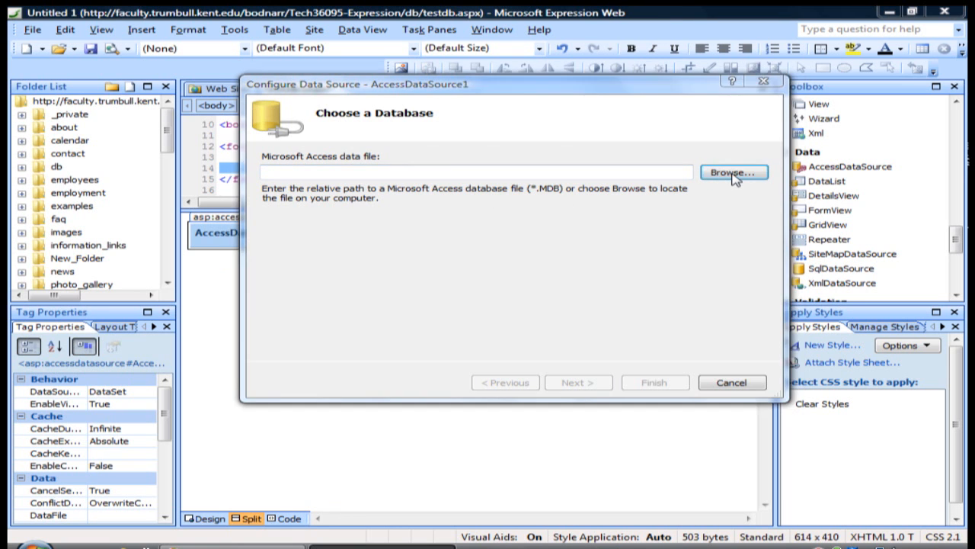
click(733, 170)
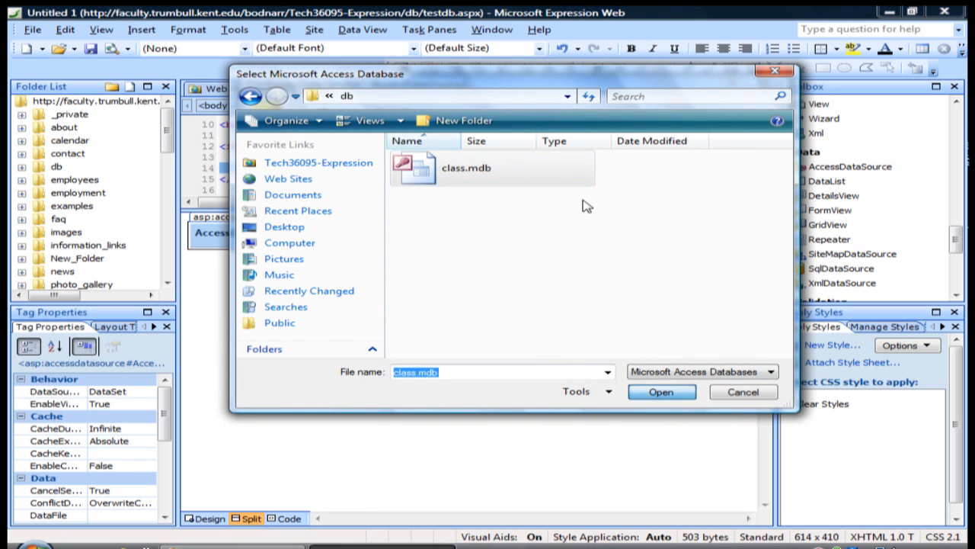
click(662, 391)
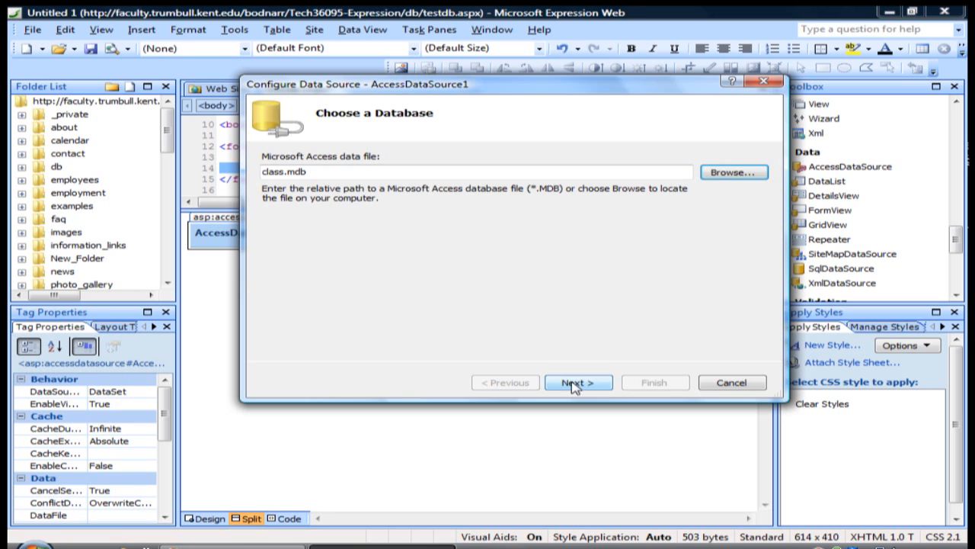
click(577, 381)
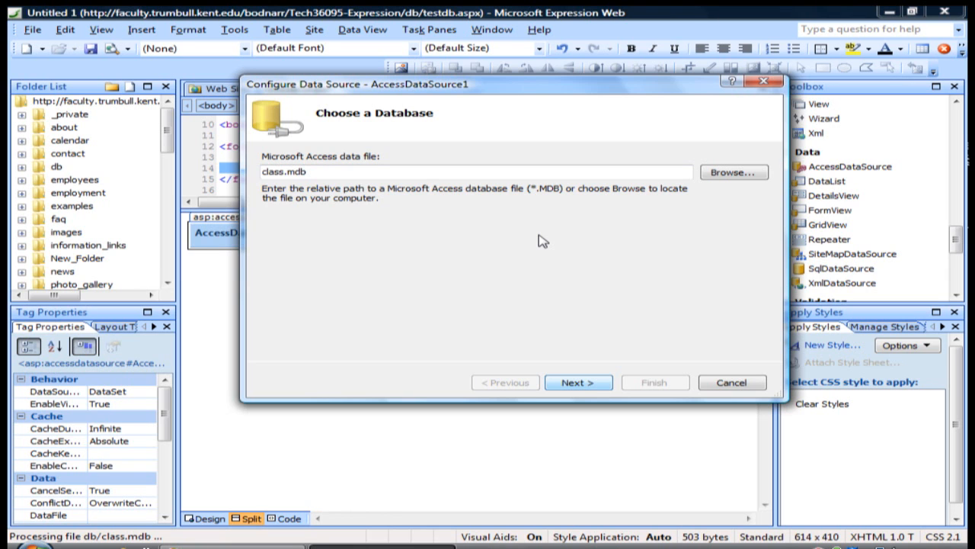
mouse_move(433, 253)
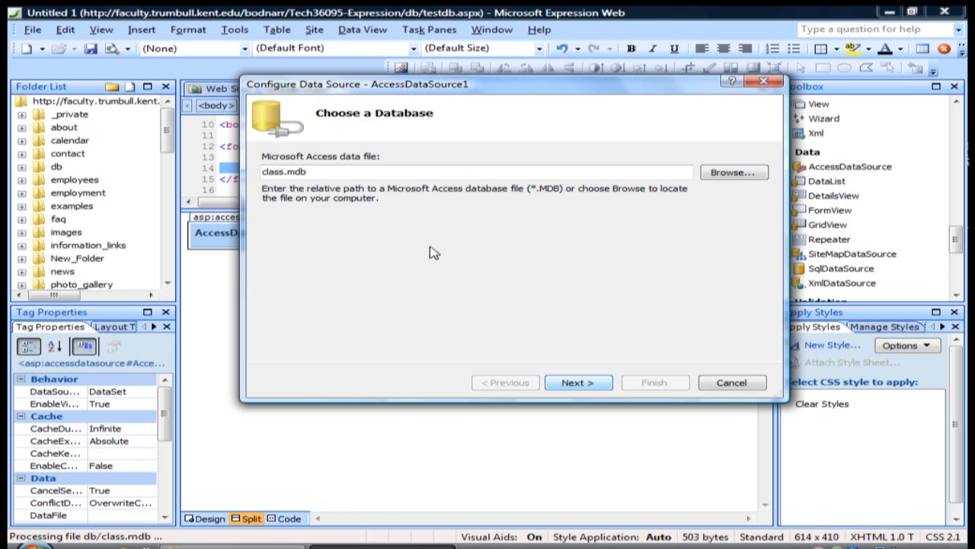
mouse_move(463, 214)
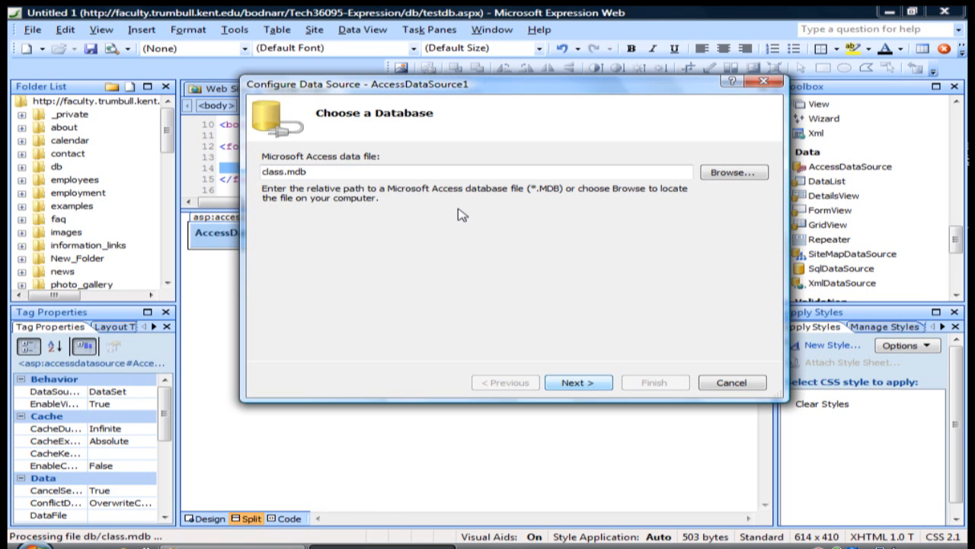
- Select the FName, LName and email columns of the emails table for the query
click(579, 381)
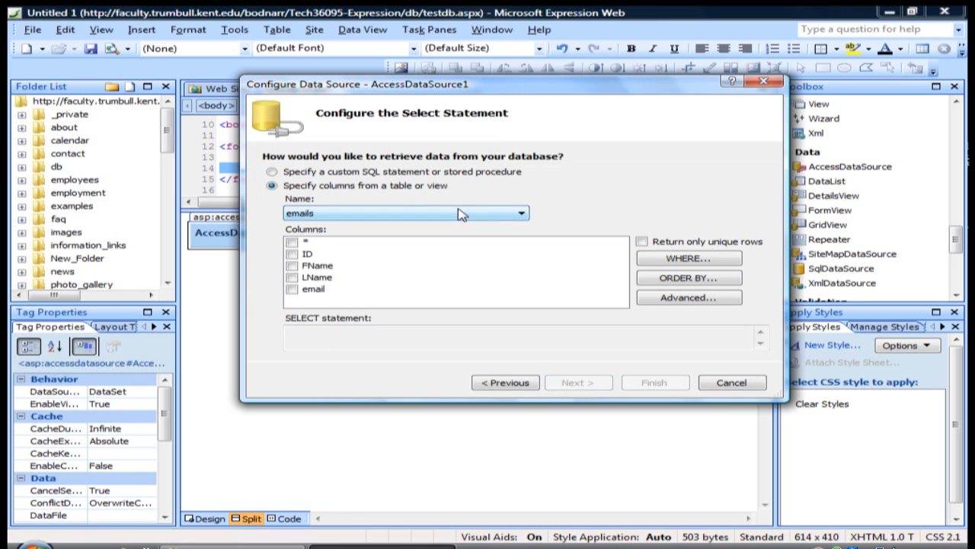
mouse_move(106, 185)
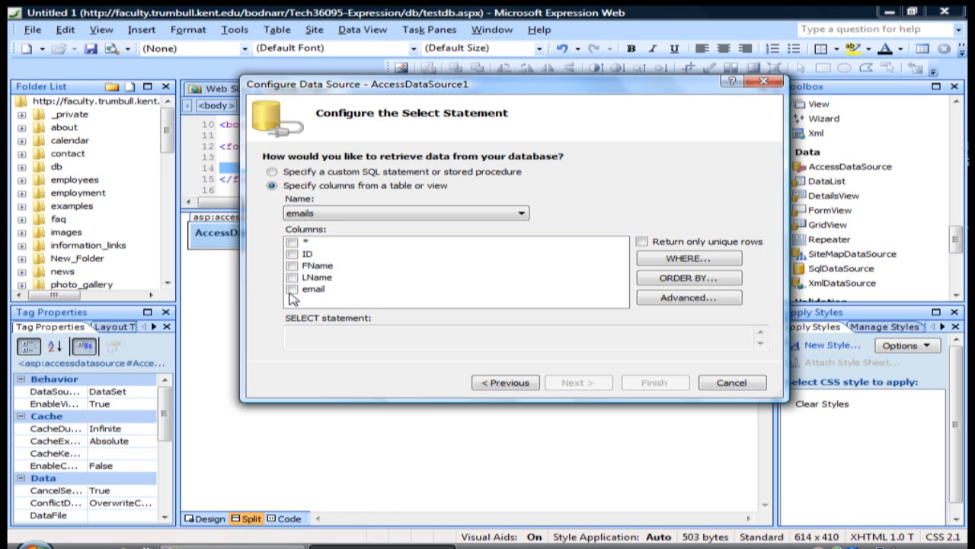
mouse_move(323, 288)
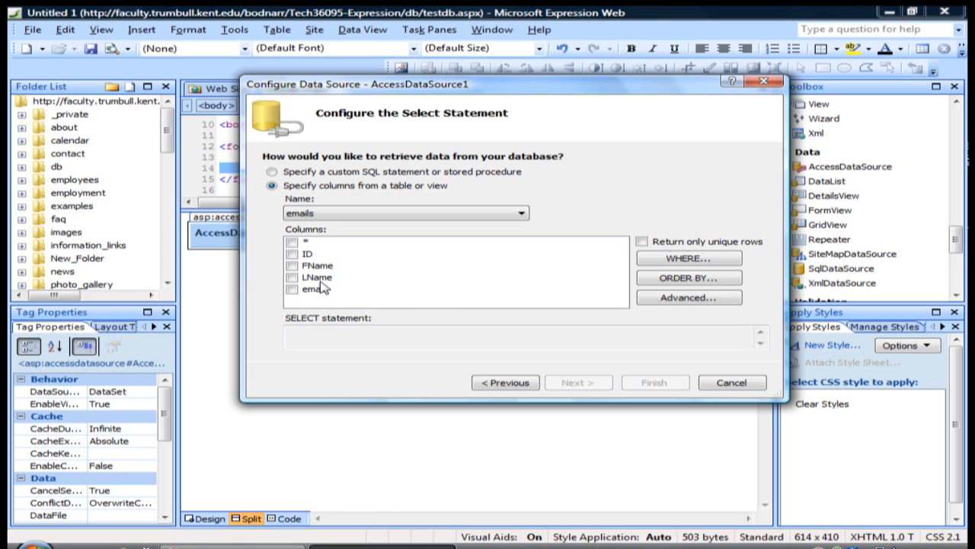
click(292, 265)
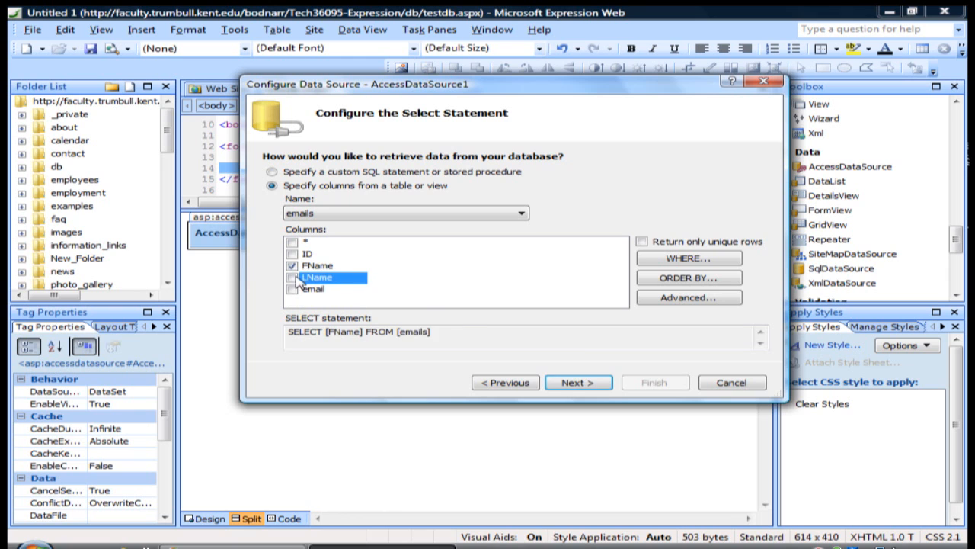
click(292, 290)
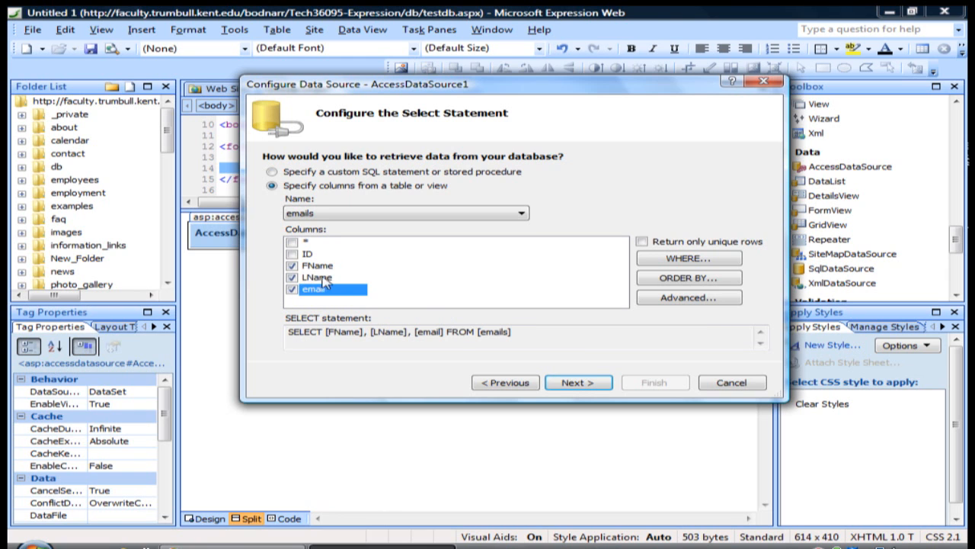
mouse_move(235, 268)
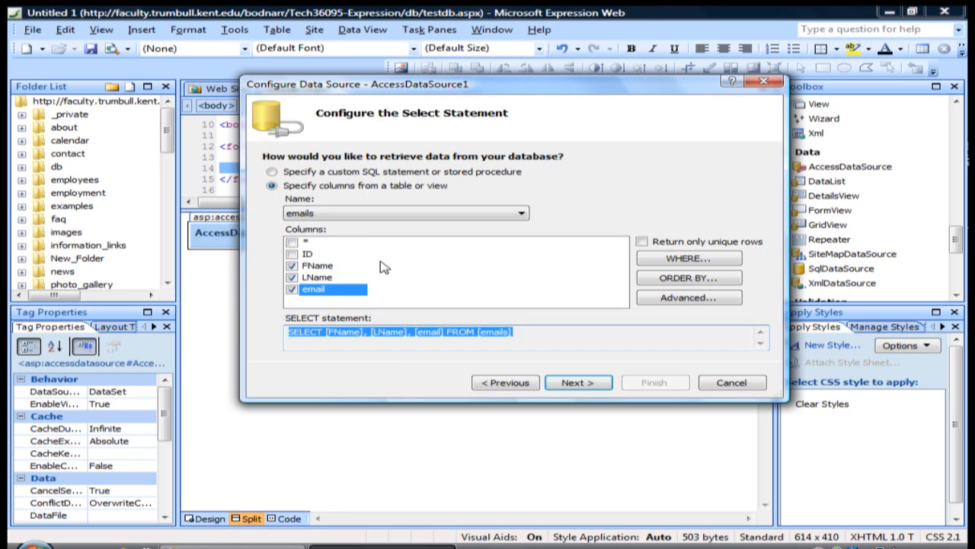
mouse_move(577, 285)
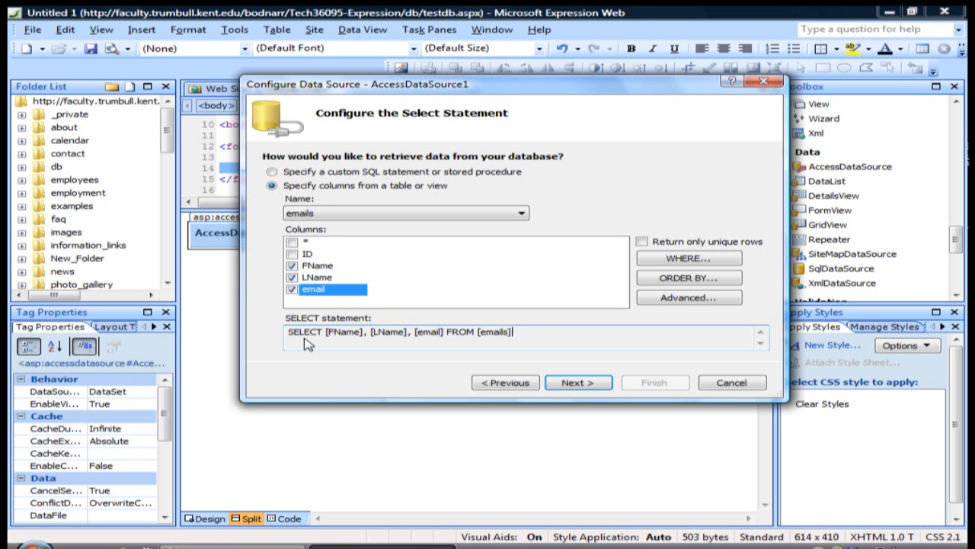
mouse_move(404, 336)
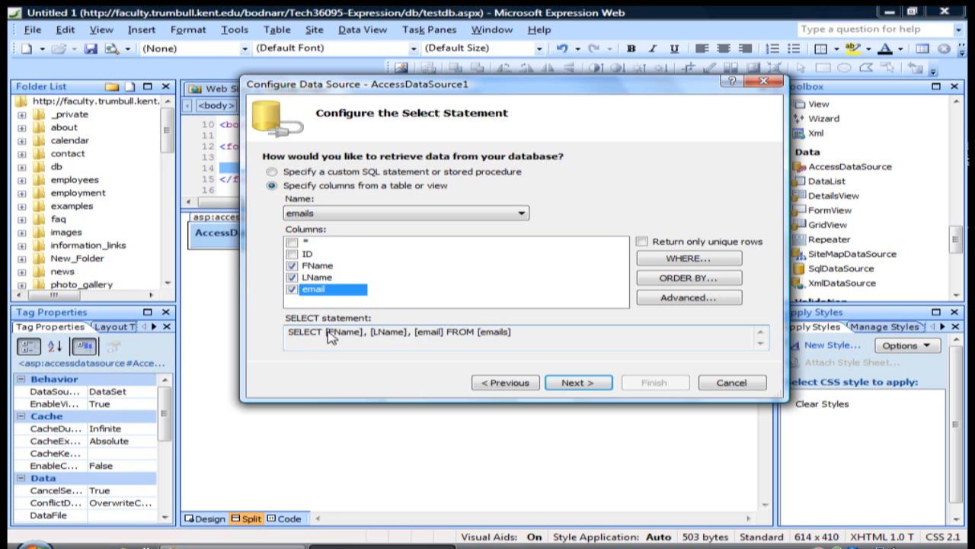
mouse_move(689, 277)
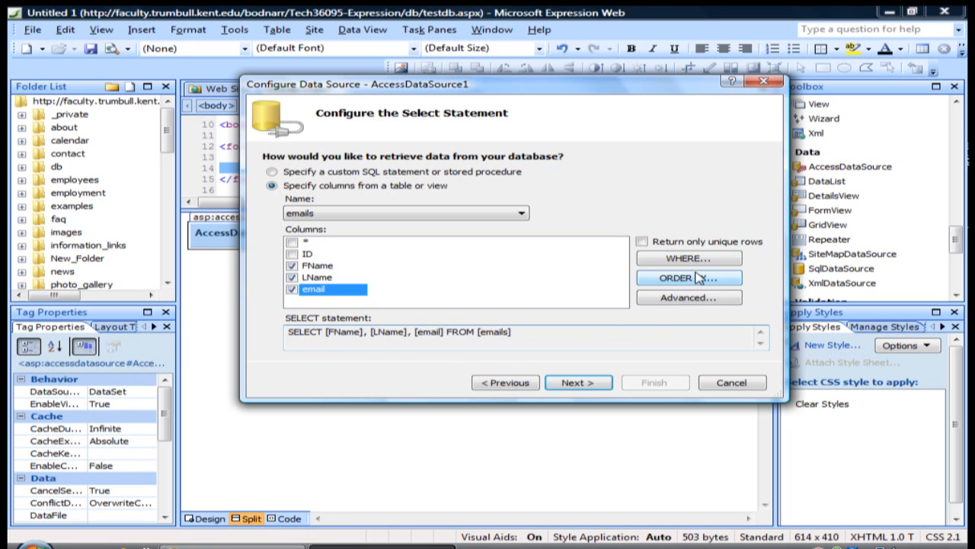
mouse_move(695, 280)
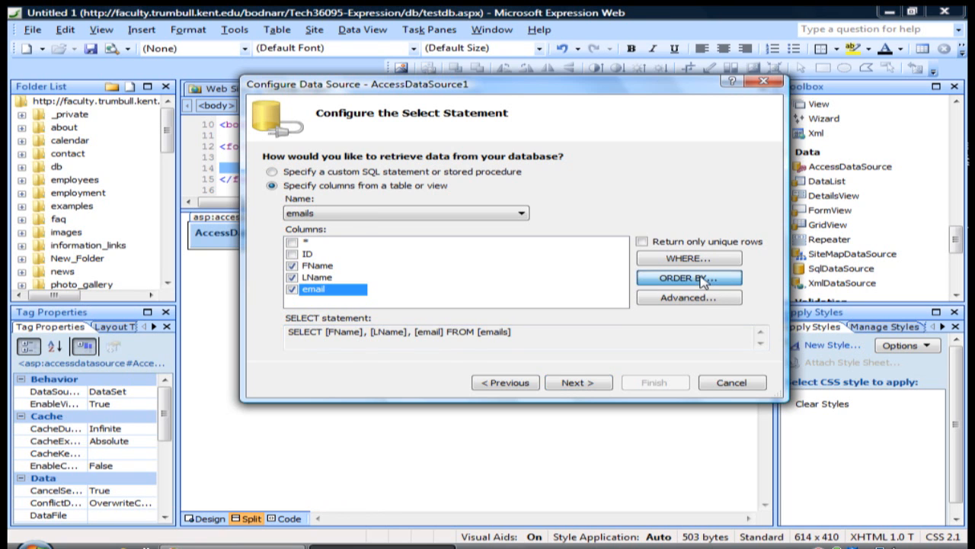
- Add an ORDER BY clause sorting the results on LName
click(689, 278)
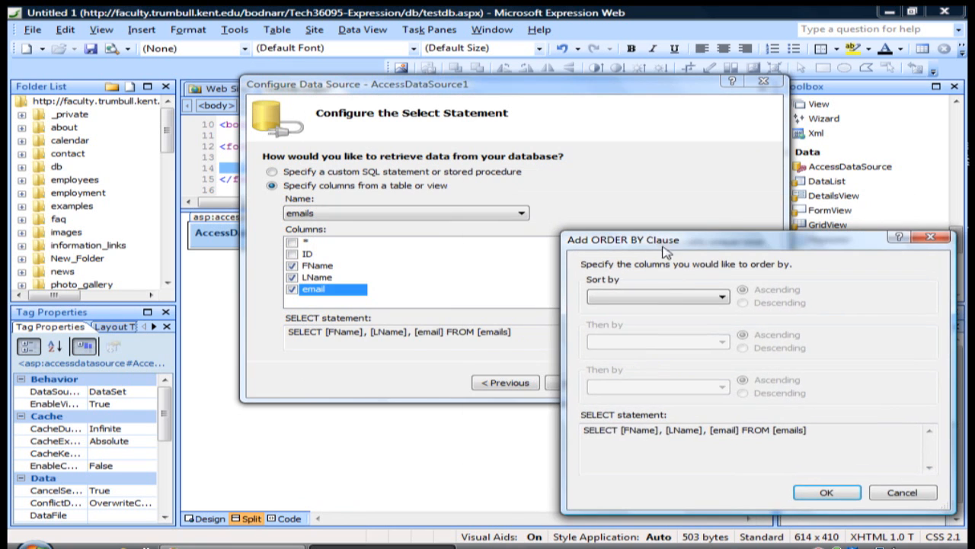
click(719, 296)
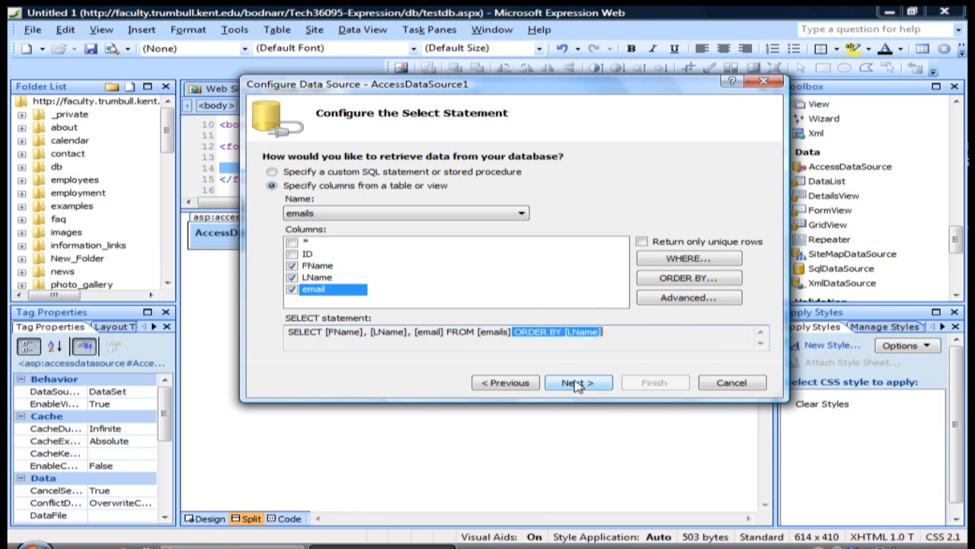
- Test the query, returning four rows sorted by last name, and finish the setup
click(579, 381)
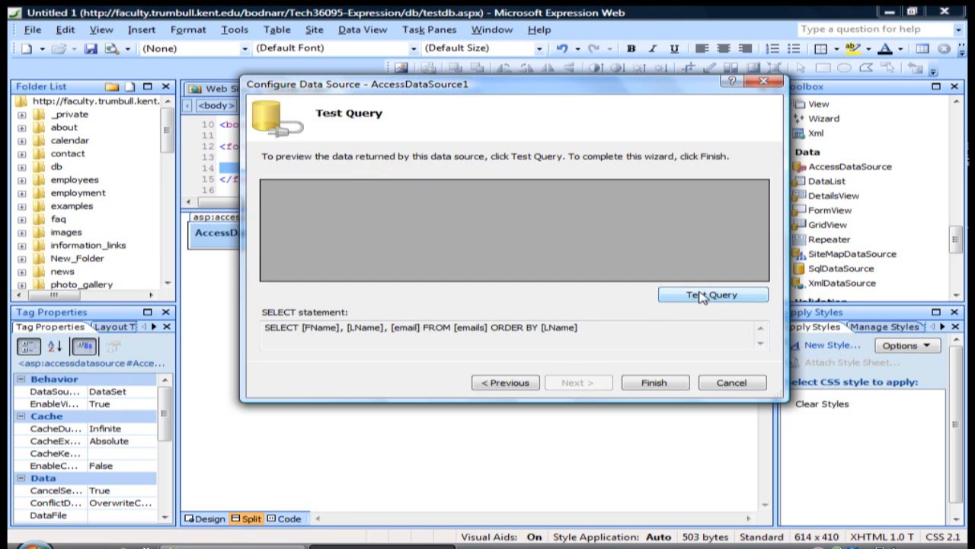
click(713, 295)
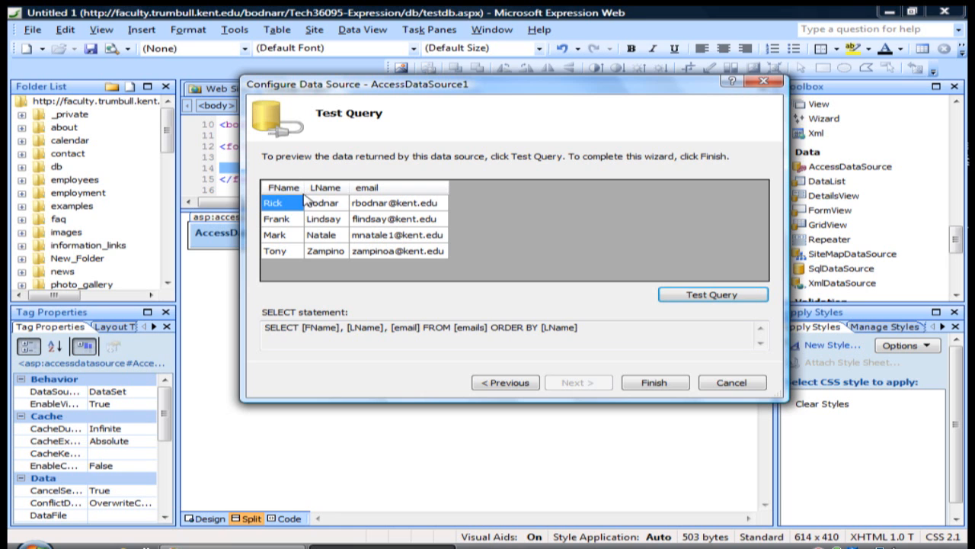
mouse_move(428, 288)
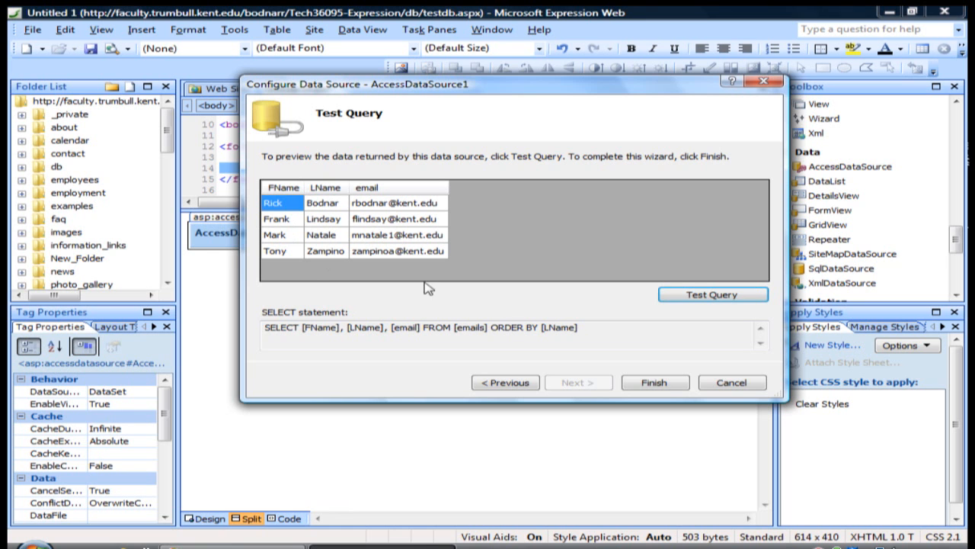
click(654, 381)
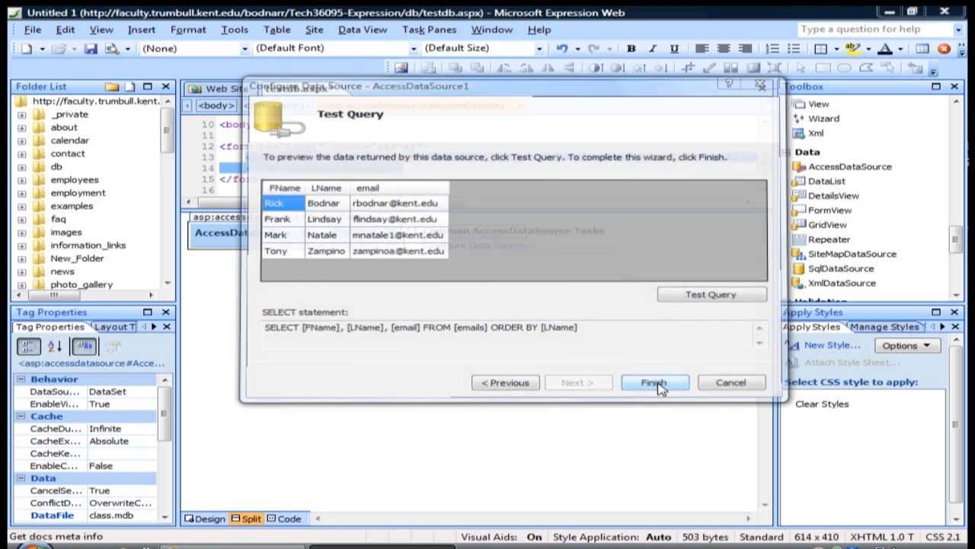
- Close the wizard so testdb.aspx shows the configured AccessDataSource control
click(654, 381)
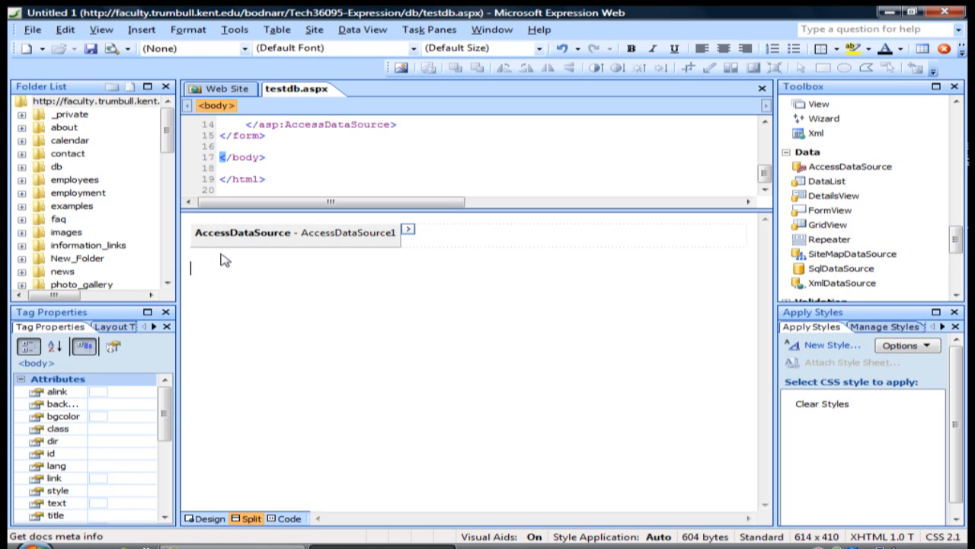
mouse_move(363, 324)
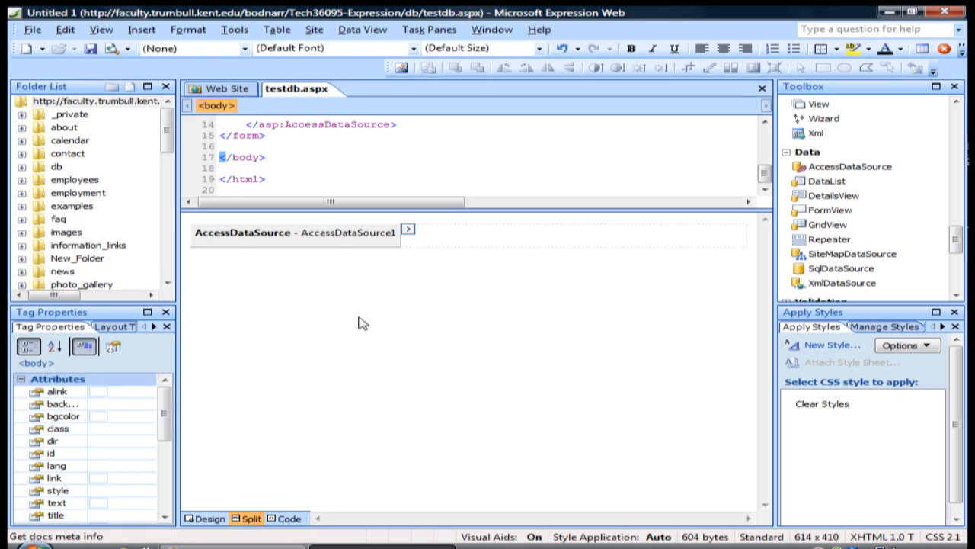
mouse_move(358, 298)
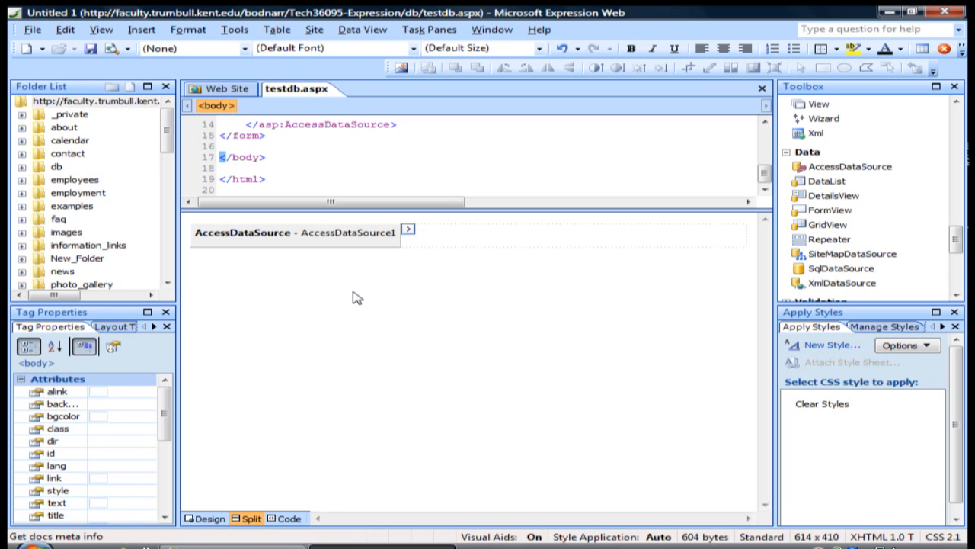
mouse_move(632, 280)
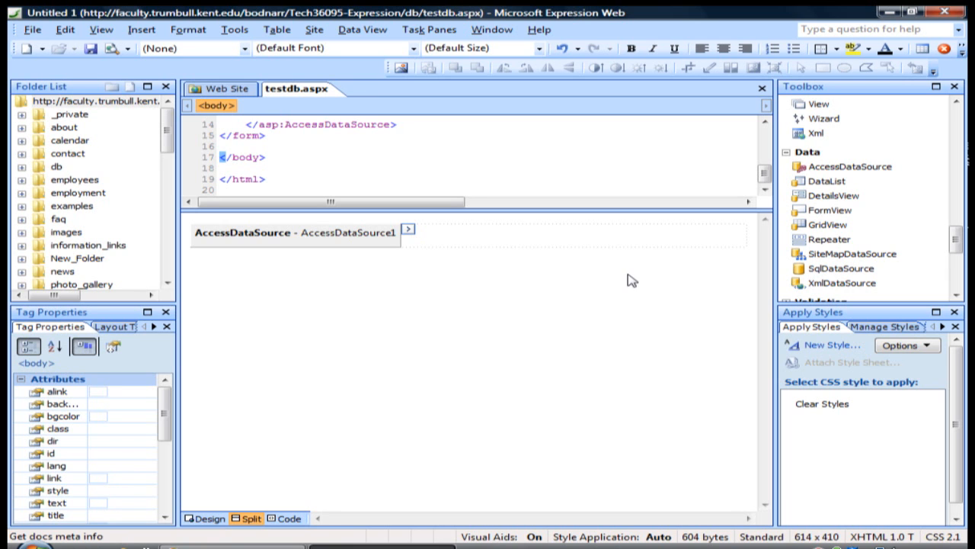
mouse_move(609, 286)
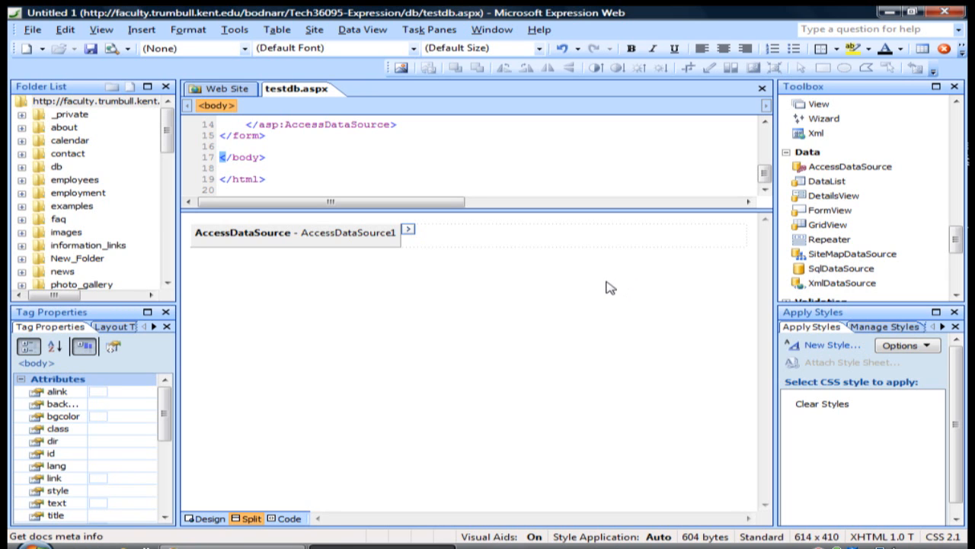